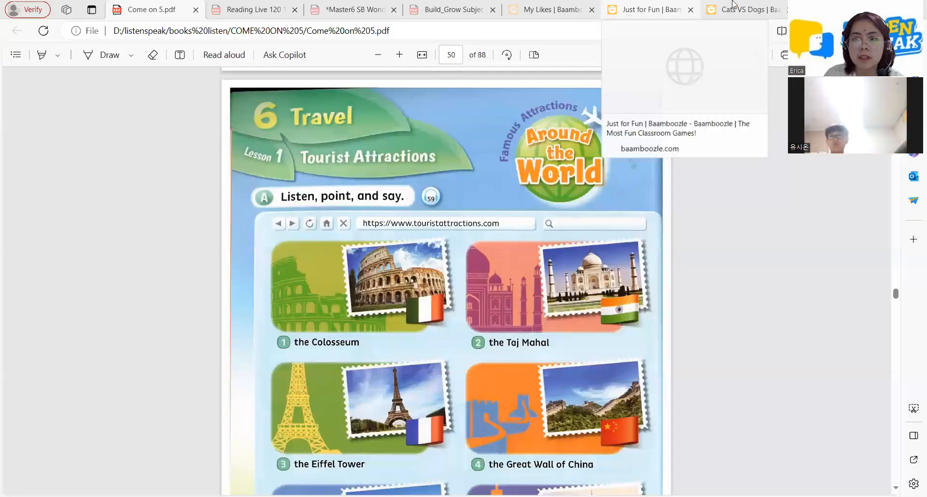
- Switch to the Cats VS Dogs game page to reach its game-mode choices
left_click(743, 9)
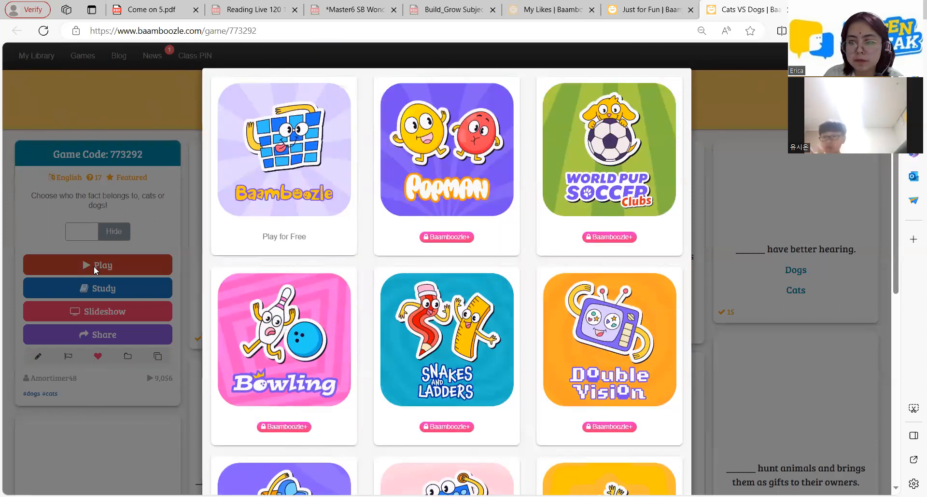
mouse_move(328, 79)
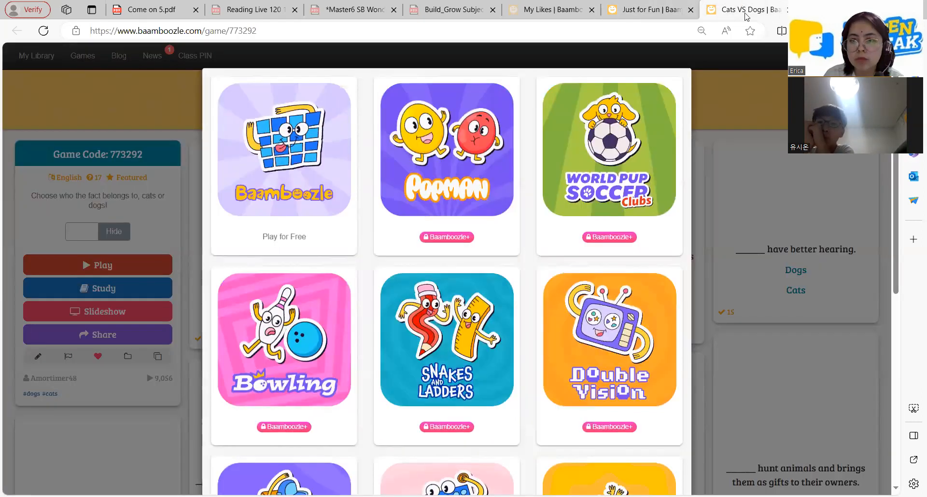
mouse_move(638, 9)
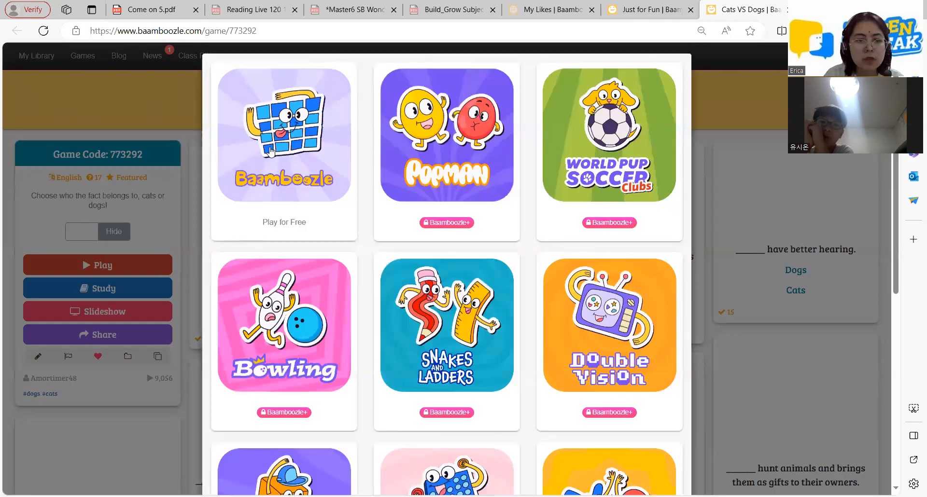
- Launch a free Baamboozle game with two teams in Classic mode
left_click(284, 152)
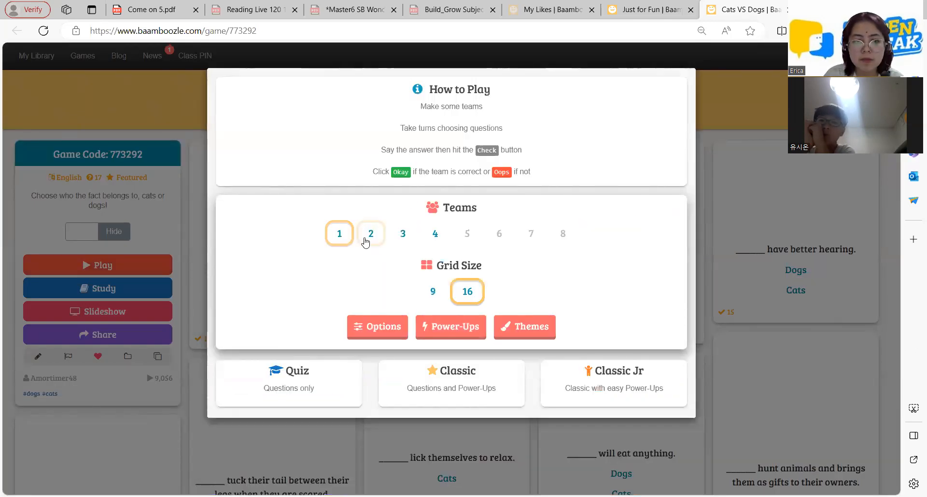
left_click(371, 234)
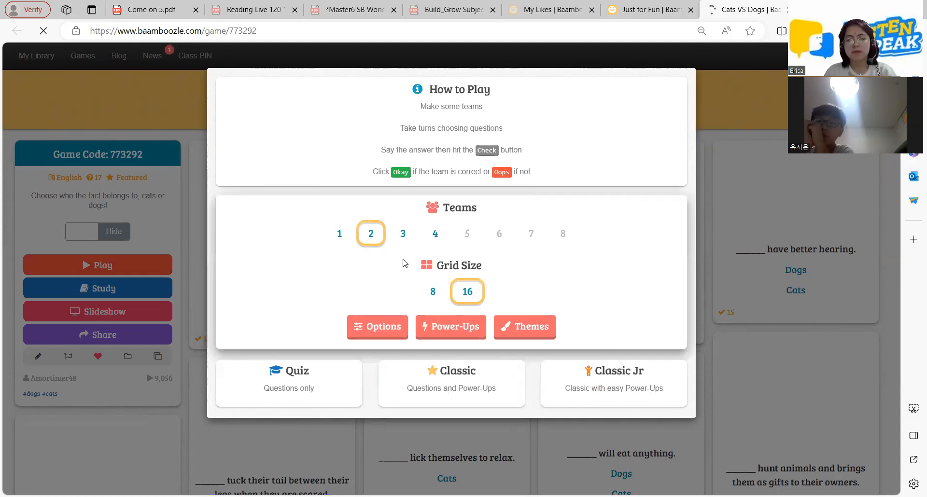
mouse_move(451, 392)
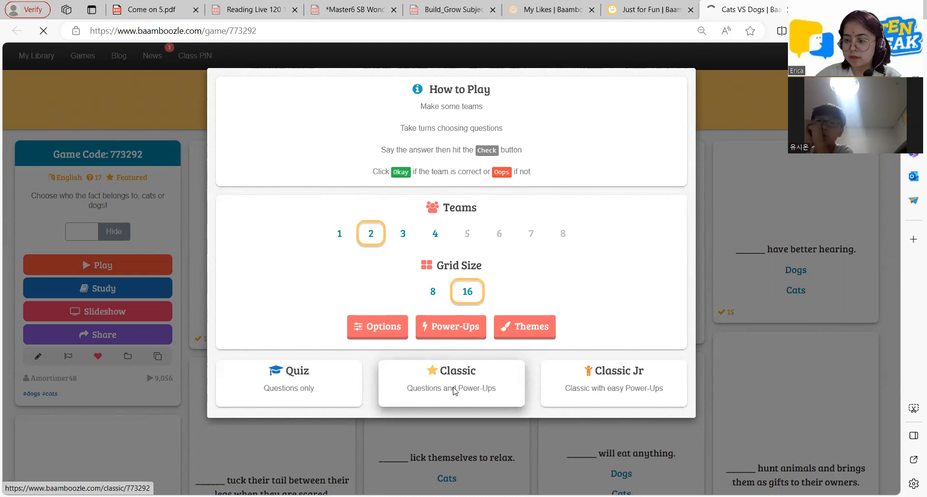
left_click(451, 382)
type("Teacher")
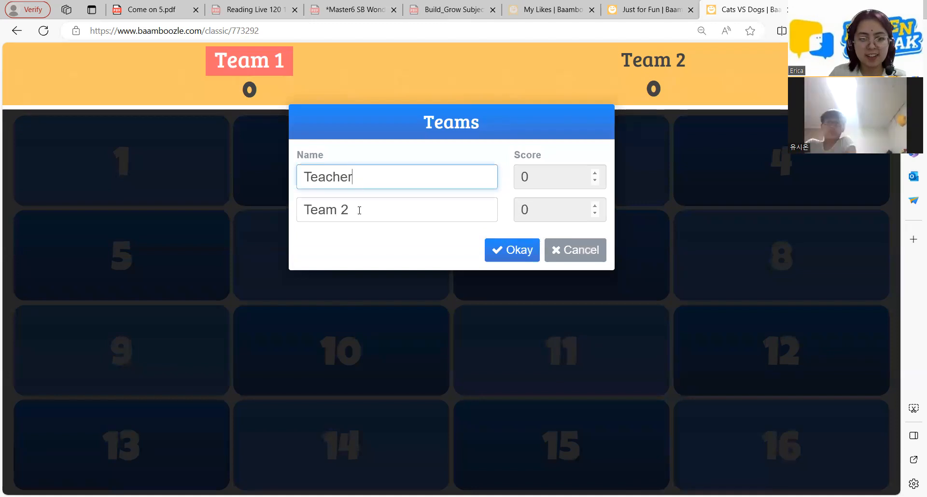
- Rename the second team to Daniel and confirm the team names
triple_click(397, 209)
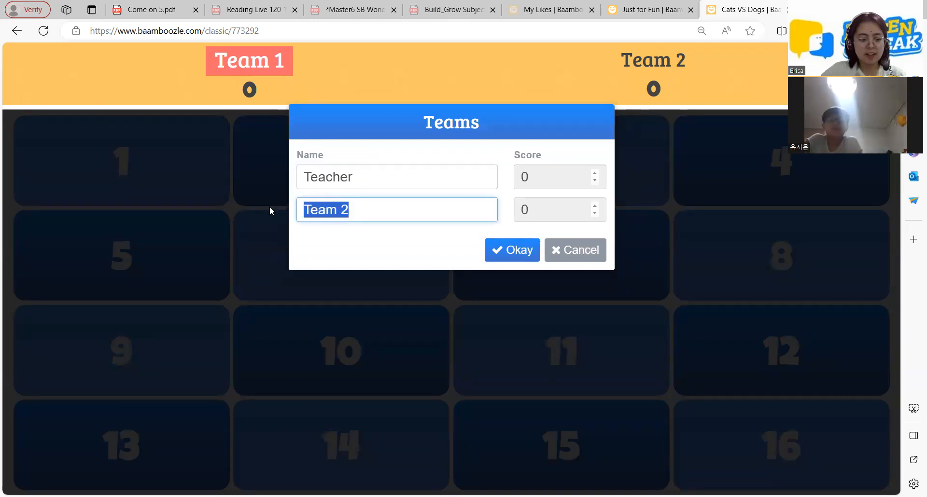
type("Danie")
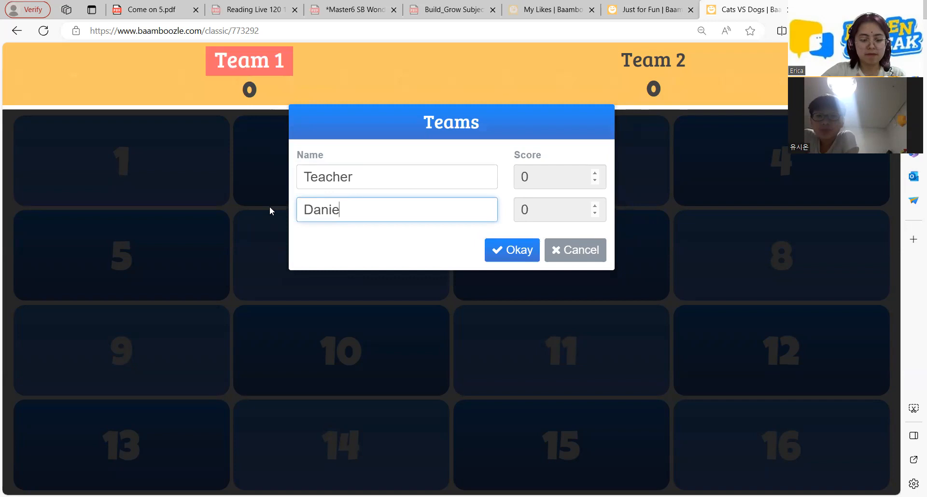
left_click(511, 250)
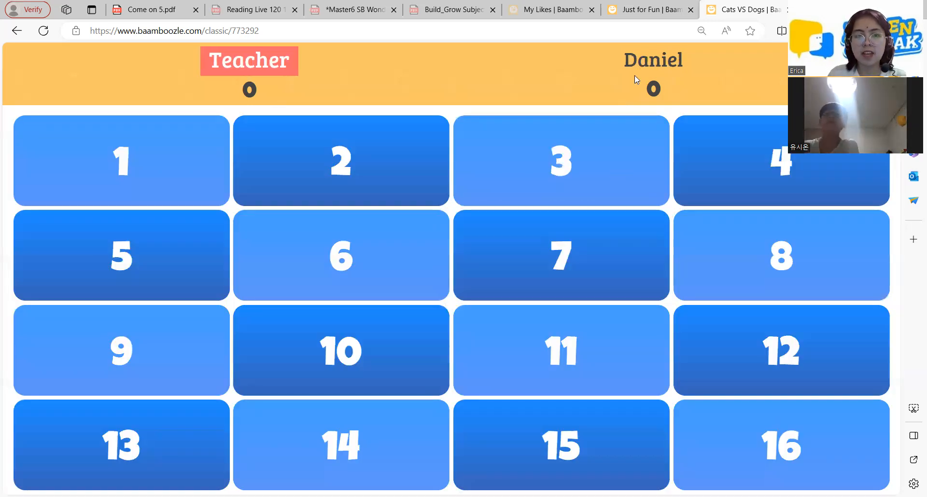
- Play square 1's question and mark Teacher's answer wrong
left_click(561, 445)
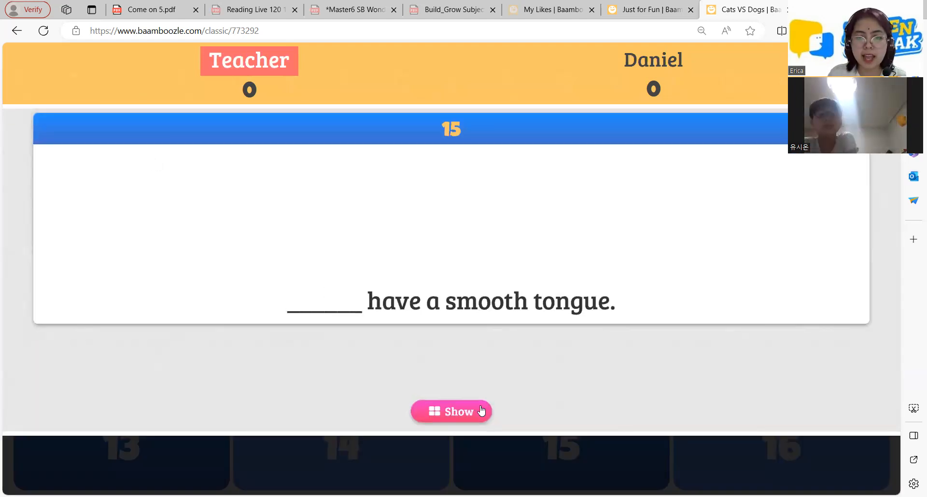
left_click(451, 411)
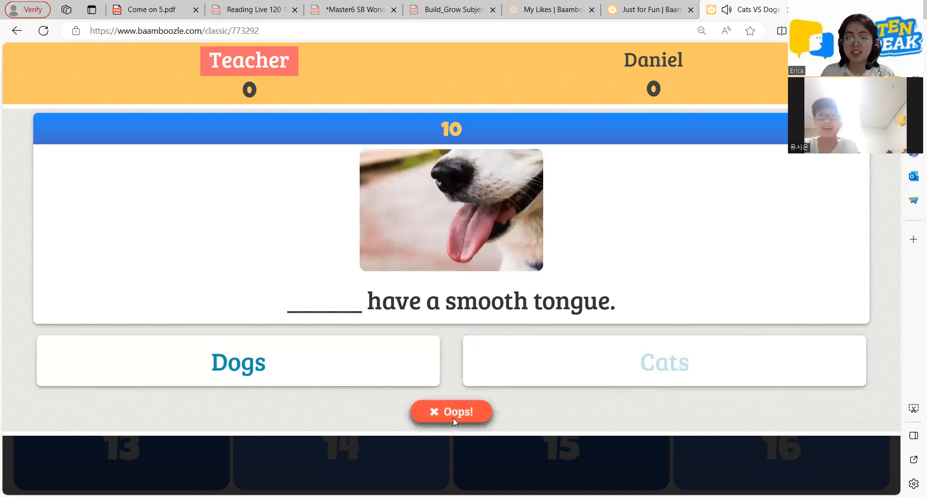
left_click(451, 413)
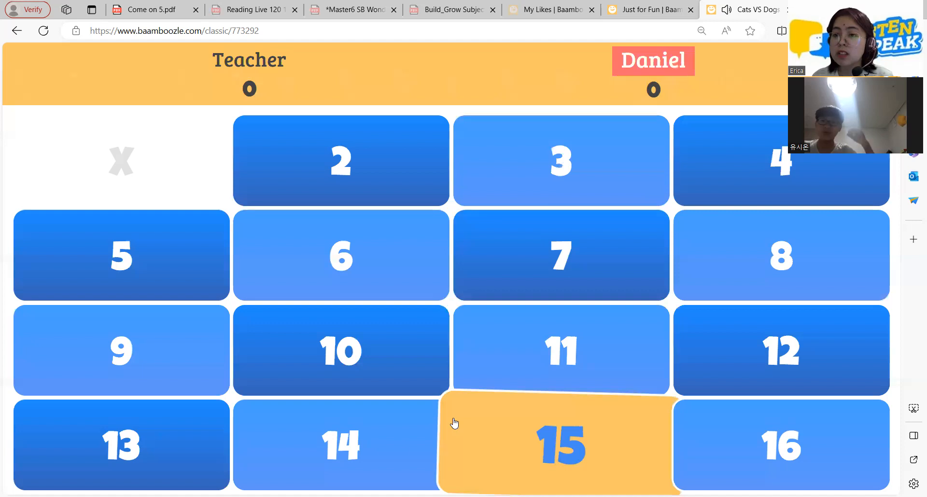
- Award Daniel 15 points for Cats on square 3, then mark Teacher's scarier-relatives answer wrong
left_click(561, 350)
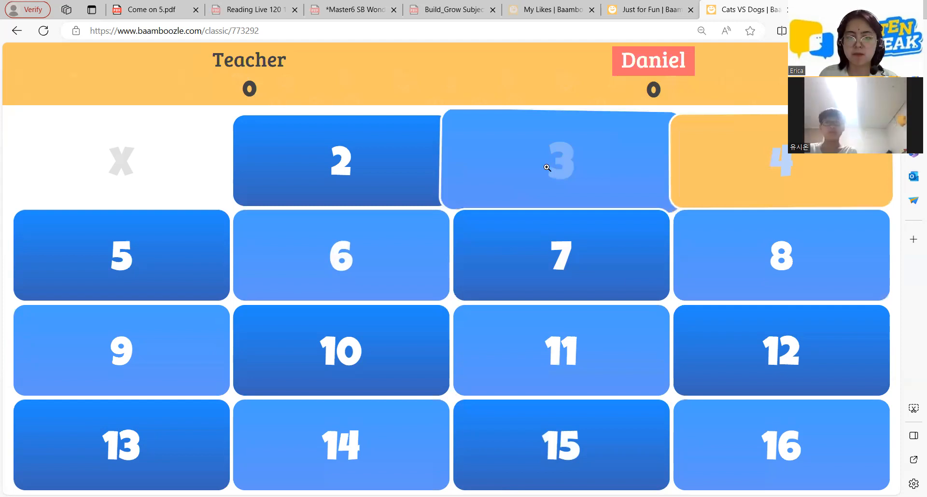
left_click(561, 444)
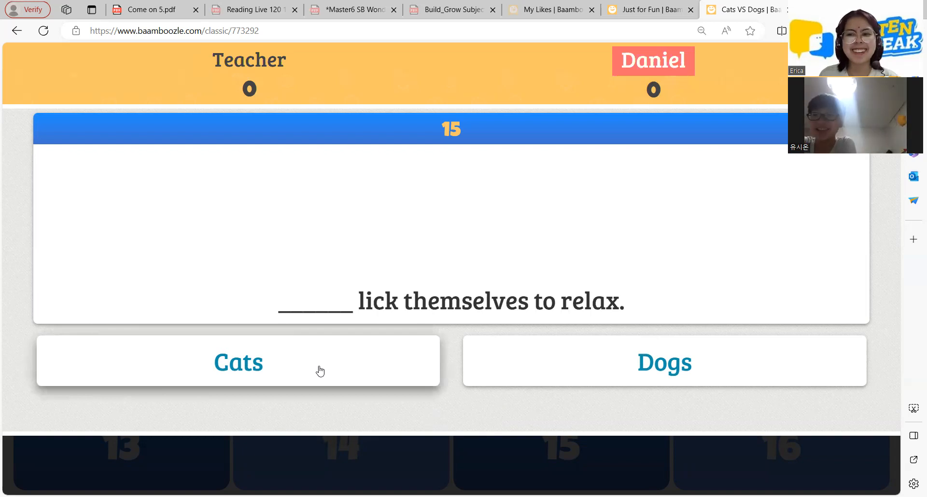
left_click(238, 362)
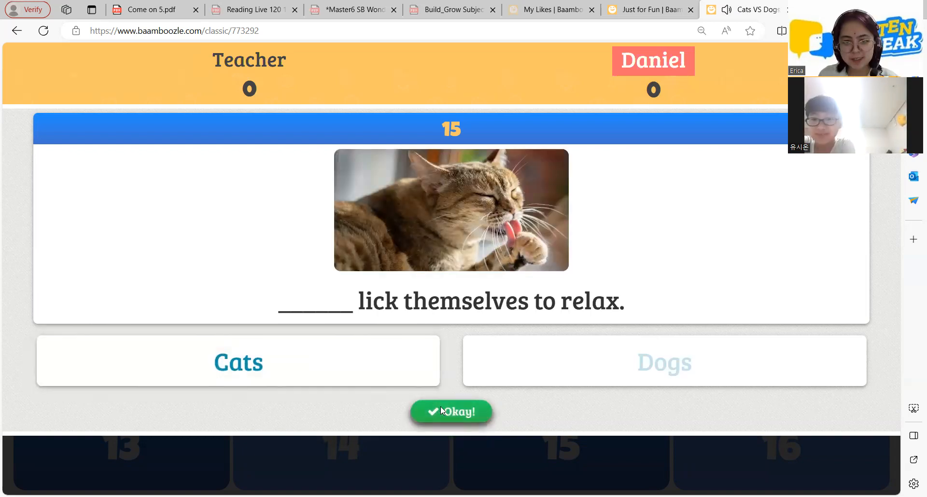
left_click(451, 412)
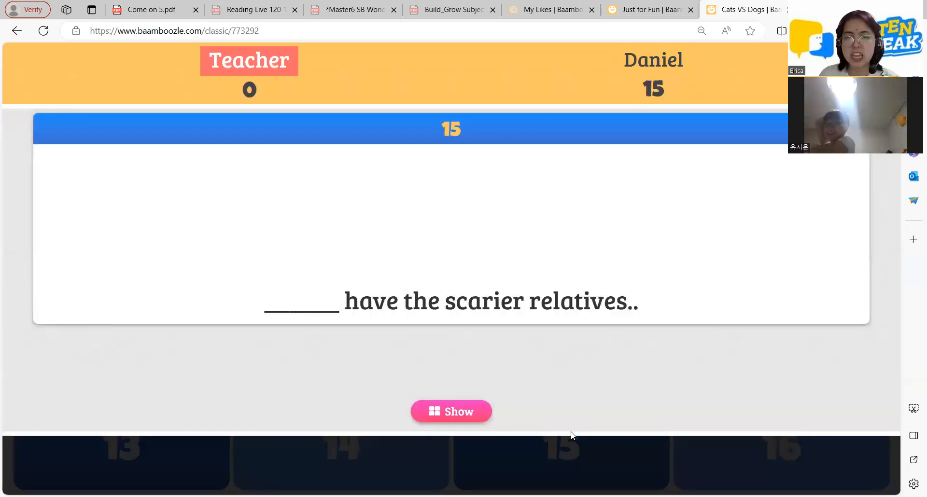
left_click(451, 411)
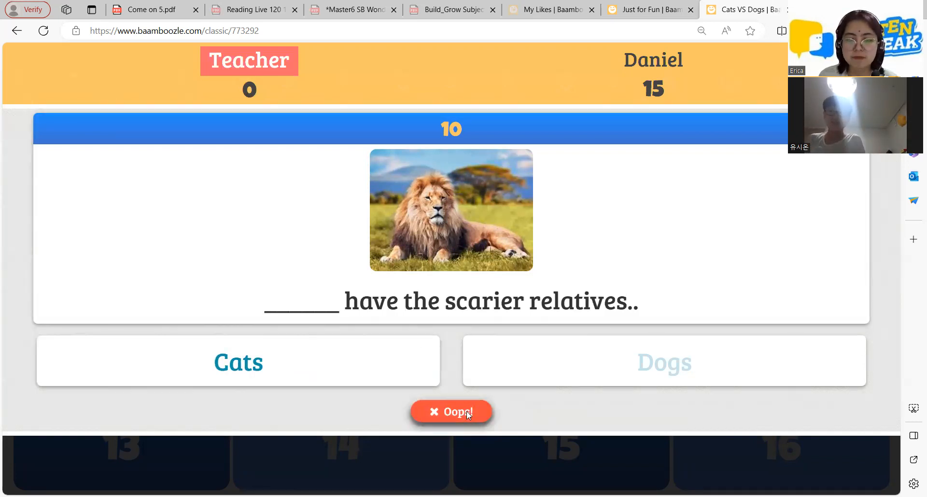
left_click(451, 412)
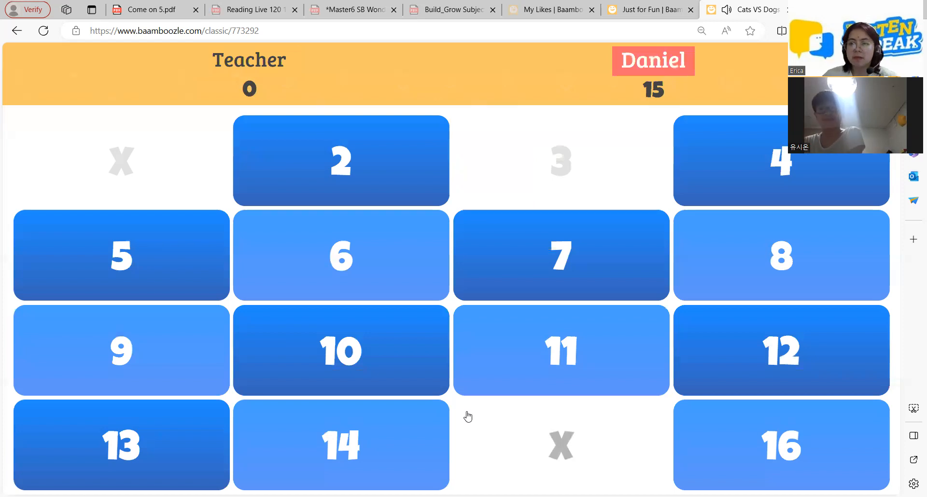
- Accept Daniel's Dogs answer to the sniffing question, raising Daniel to 30
left_click(340, 255)
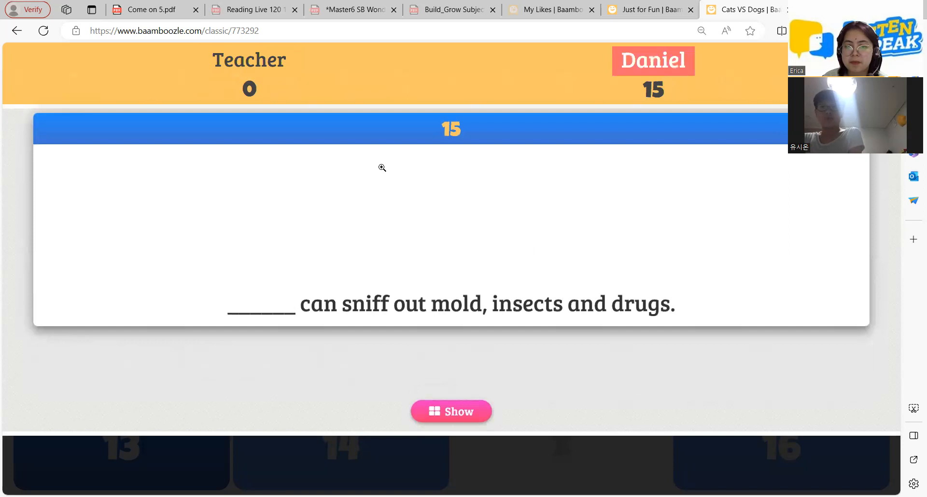
left_click(451, 411)
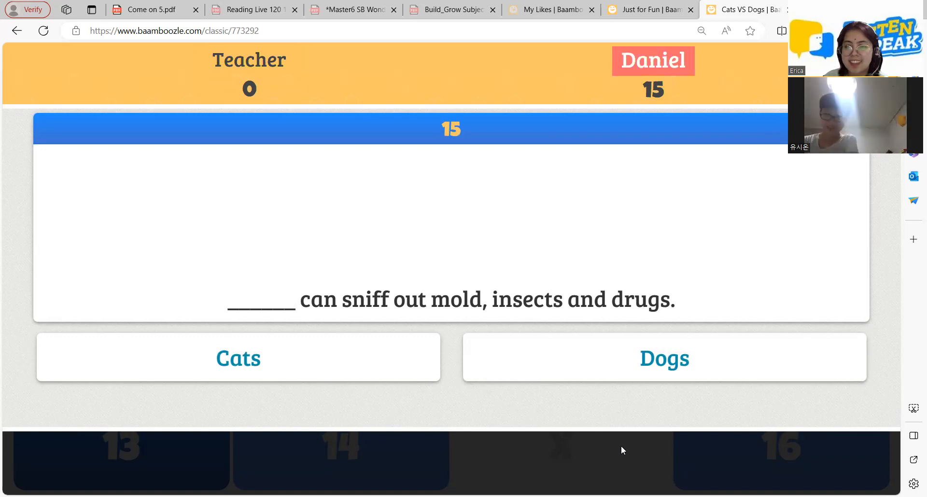
left_click(664, 358)
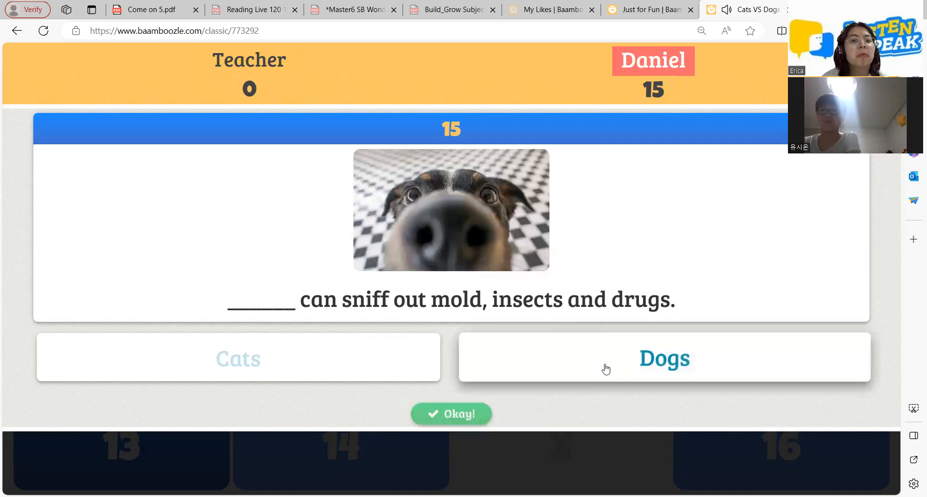
left_click(450, 413)
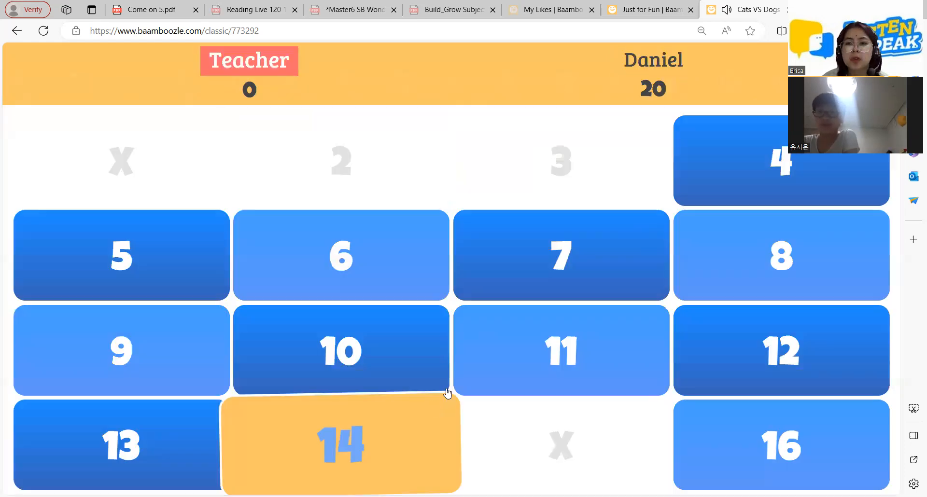
- Mark Teacher's Dogs answer to the hunting question wrong, leaving Teacher at 0
left_click(561, 446)
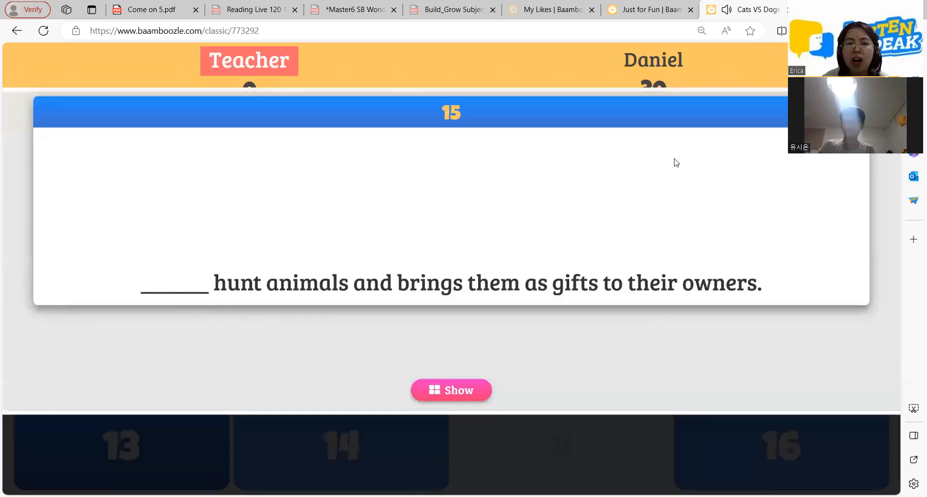
left_click(451, 389)
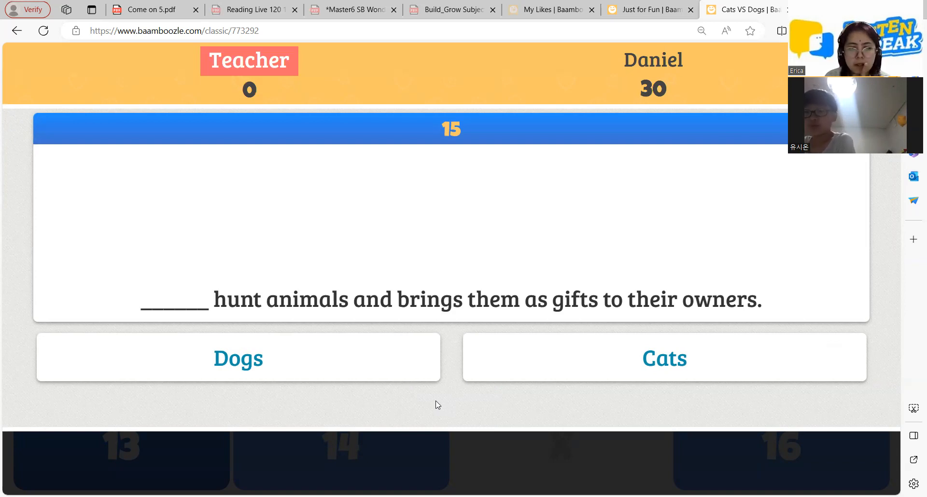
mouse_move(398, 359)
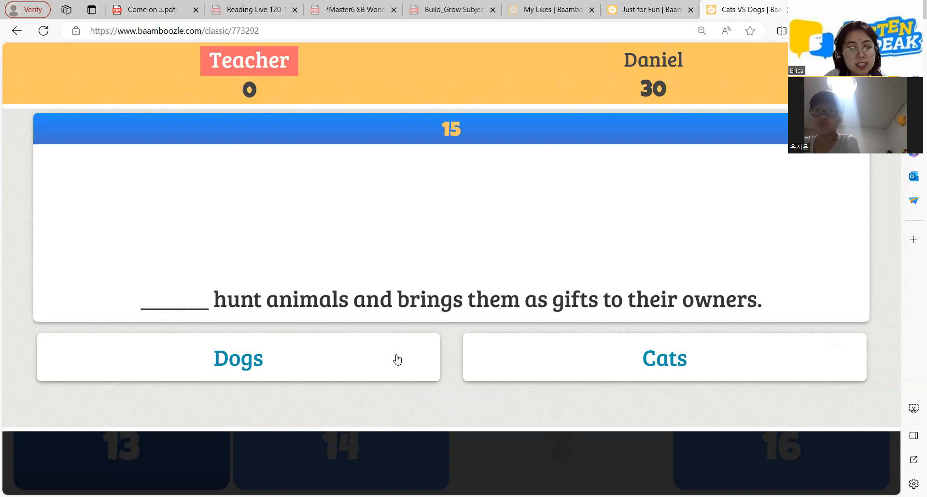
left_click(238, 359)
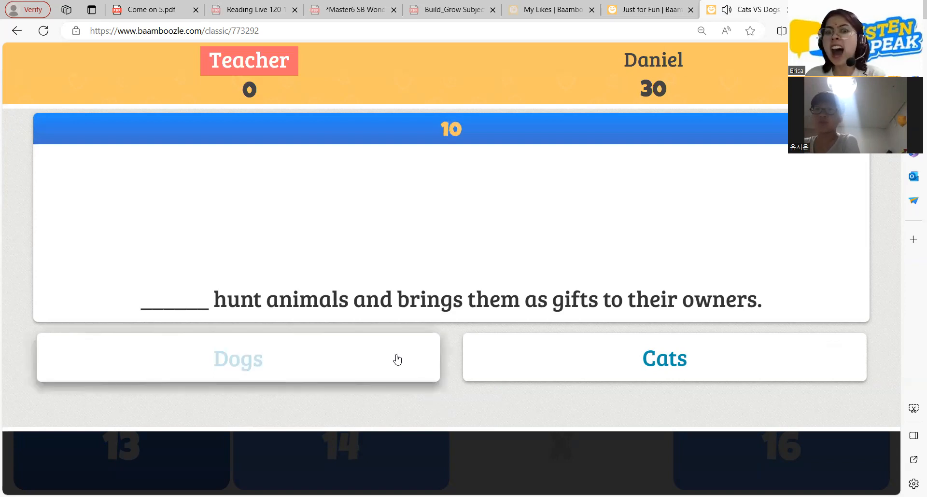
mouse_move(497, 388)
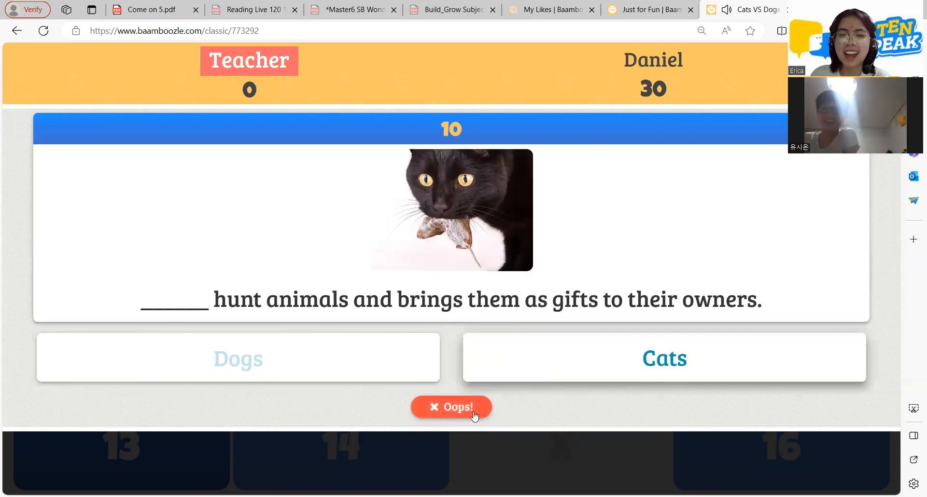
left_click(451, 407)
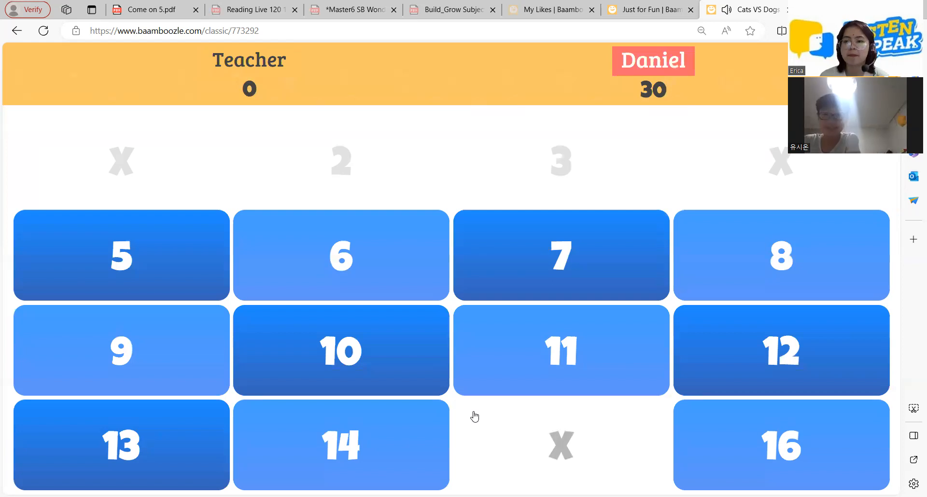
mouse_move(648, 148)
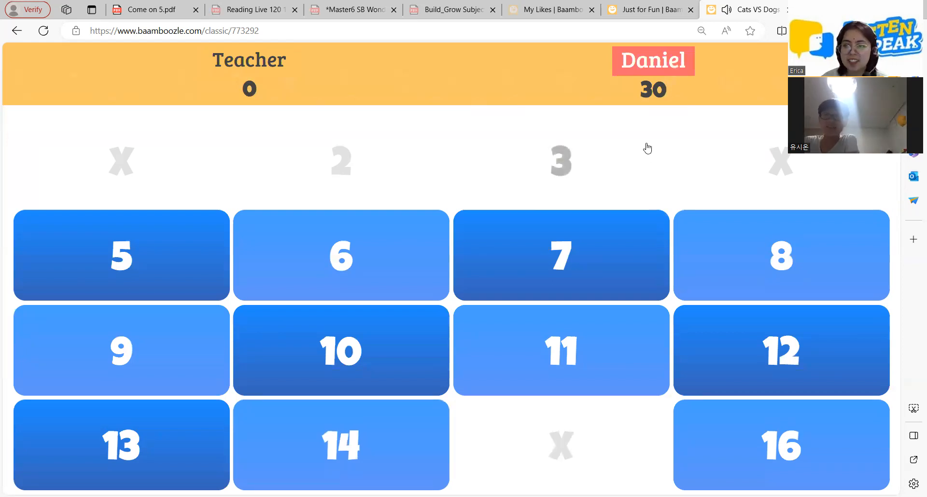
- Play tile 3's tail-tucking question for Daniel and mark his answer wrong
left_click(560, 445)
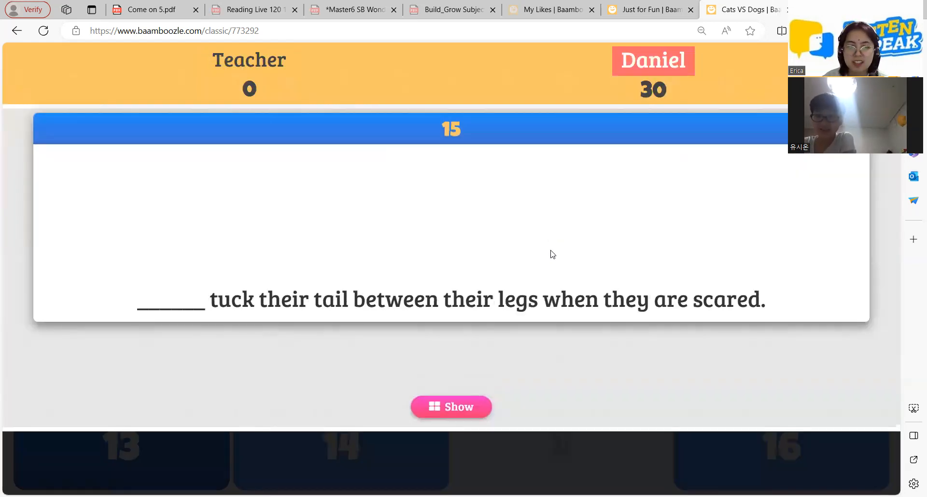
mouse_move(517, 401)
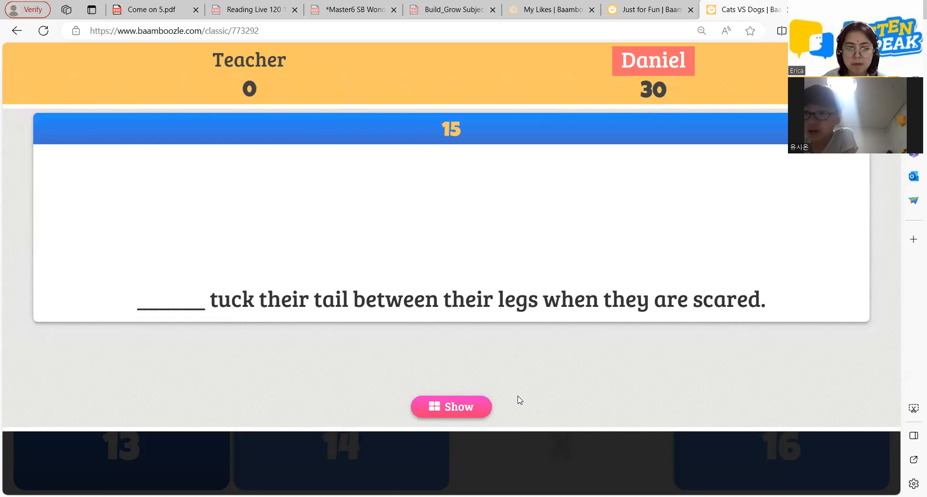
left_click(451, 407)
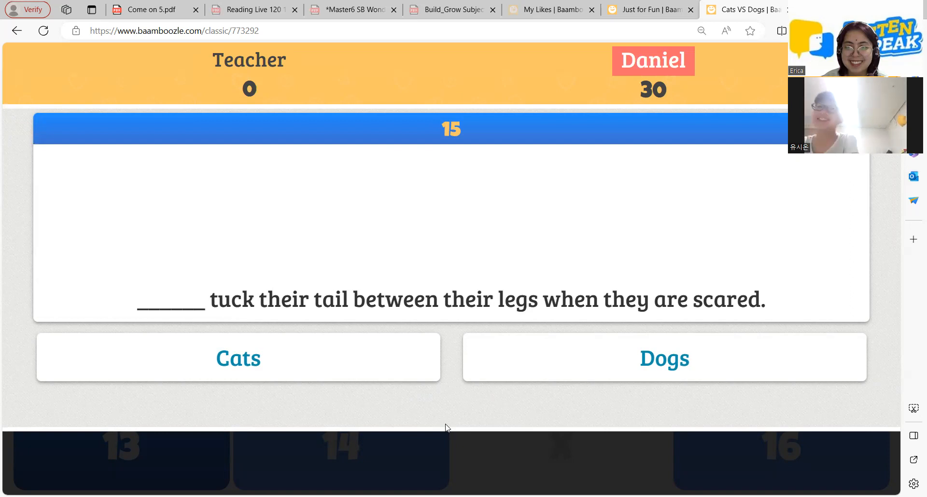
left_click(237, 358)
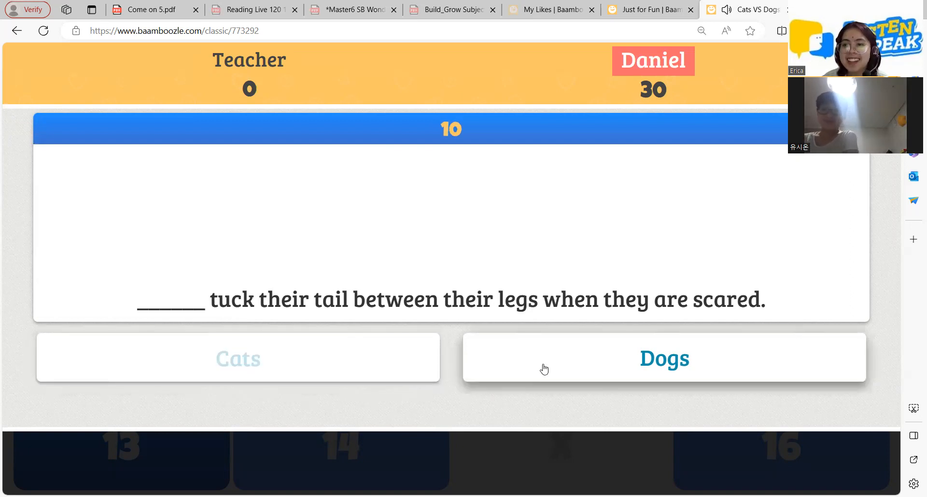
left_click(664, 358)
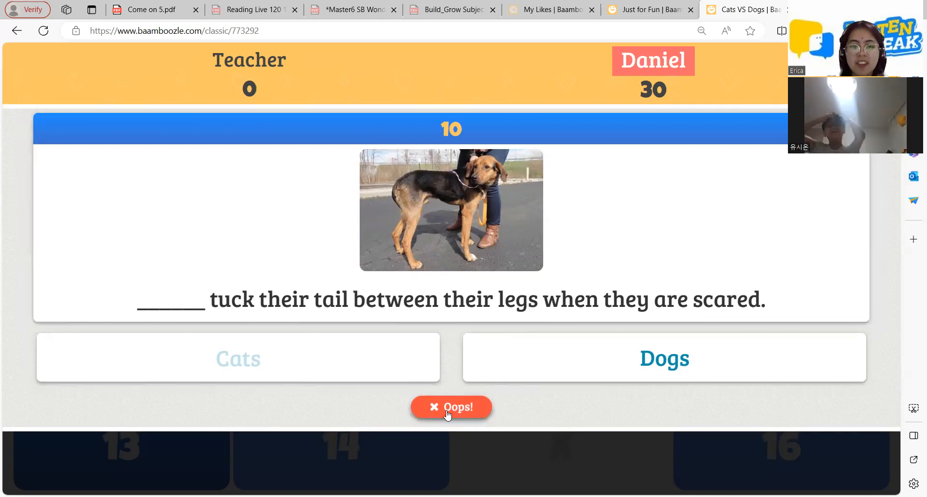
left_click(451, 407)
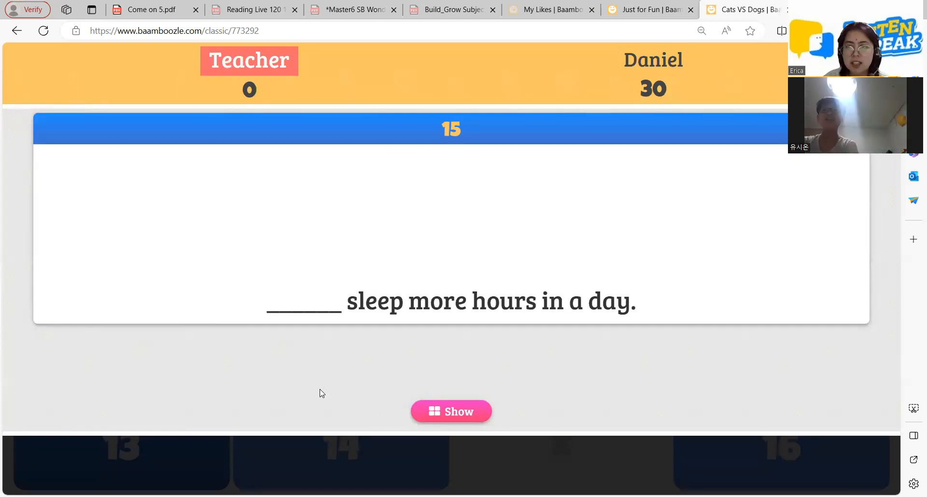
mouse_move(591, 257)
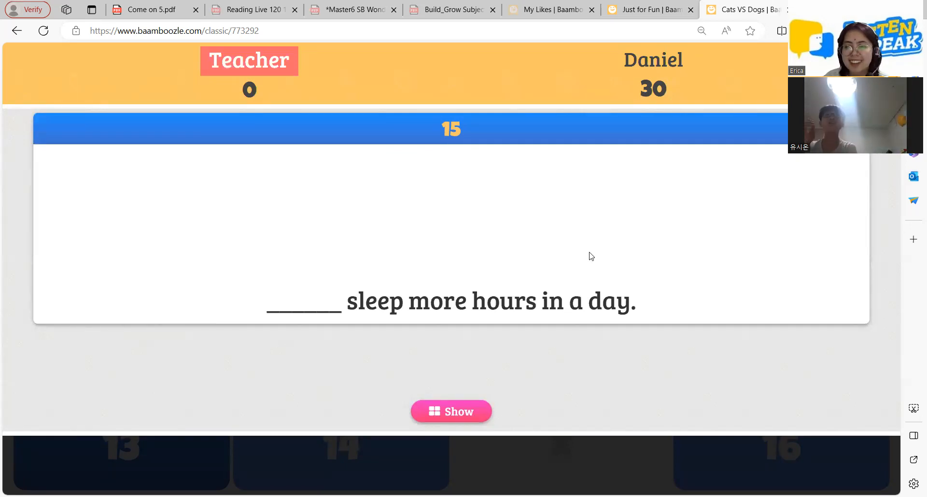
mouse_move(775, 215)
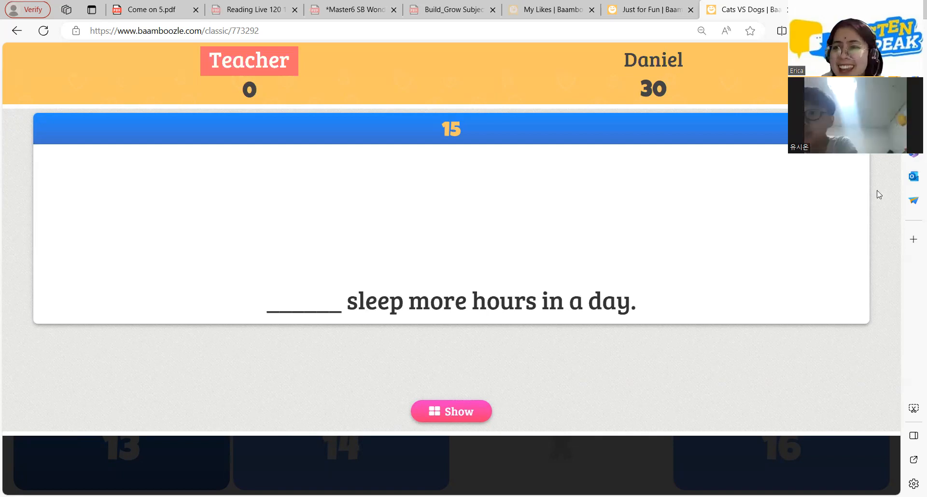
mouse_move(671, 197)
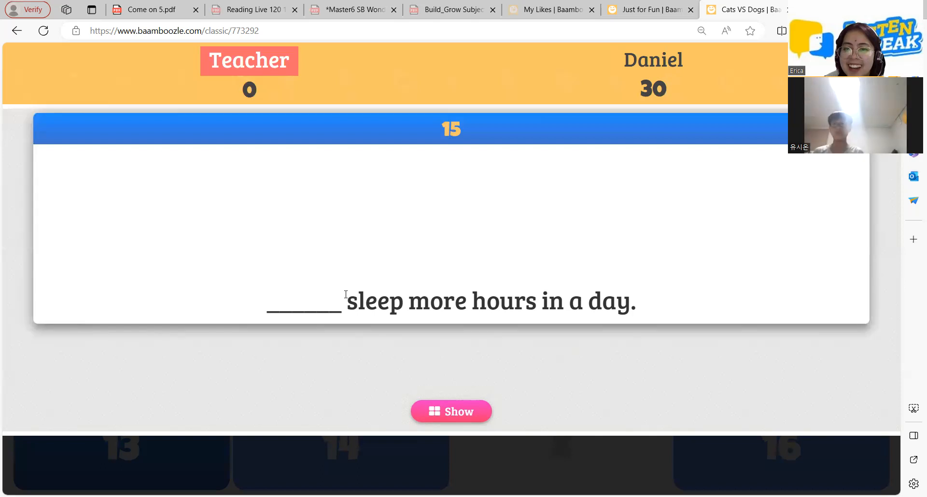
- Mark Teacher's Dogs answer to the sleep-hours question wrong, keeping Teacher at 0
left_click(451, 411)
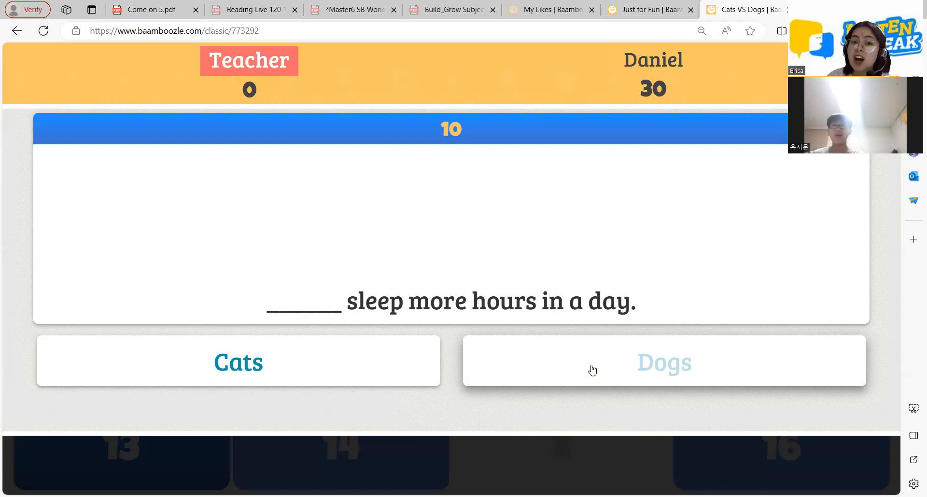
mouse_move(617, 382)
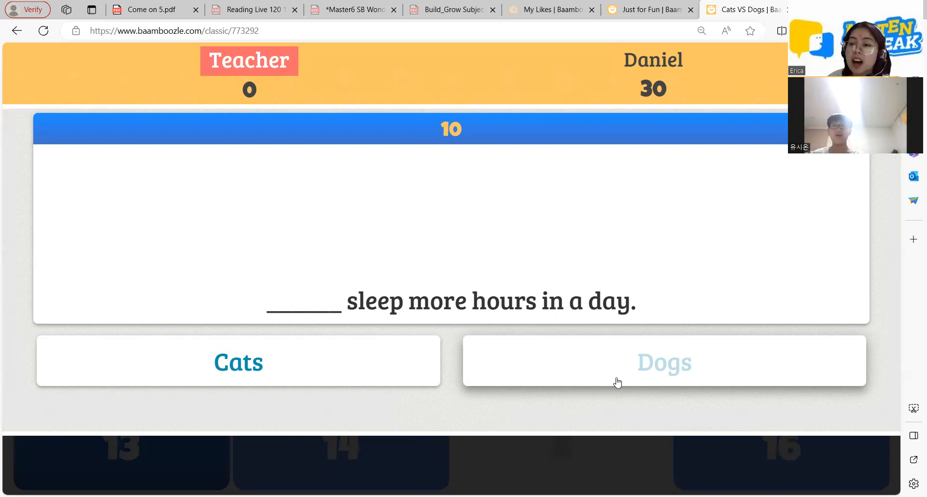
left_click(664, 363)
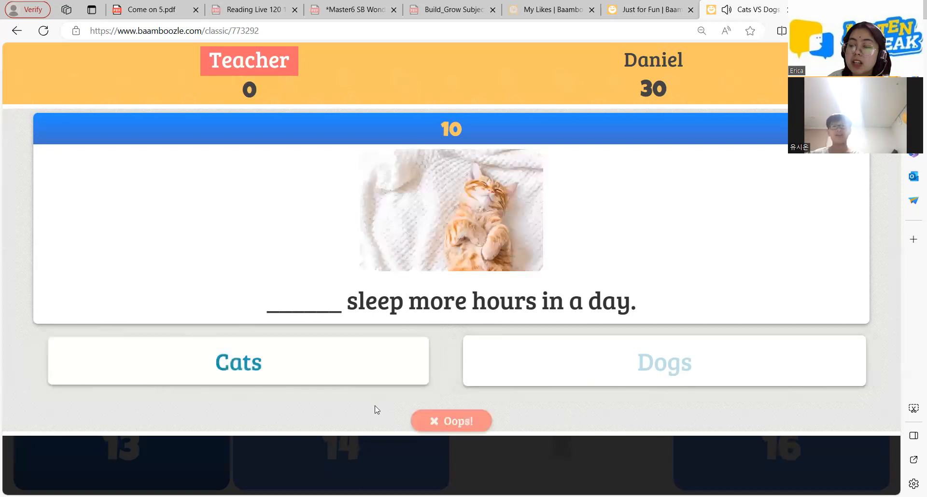
left_click(451, 421)
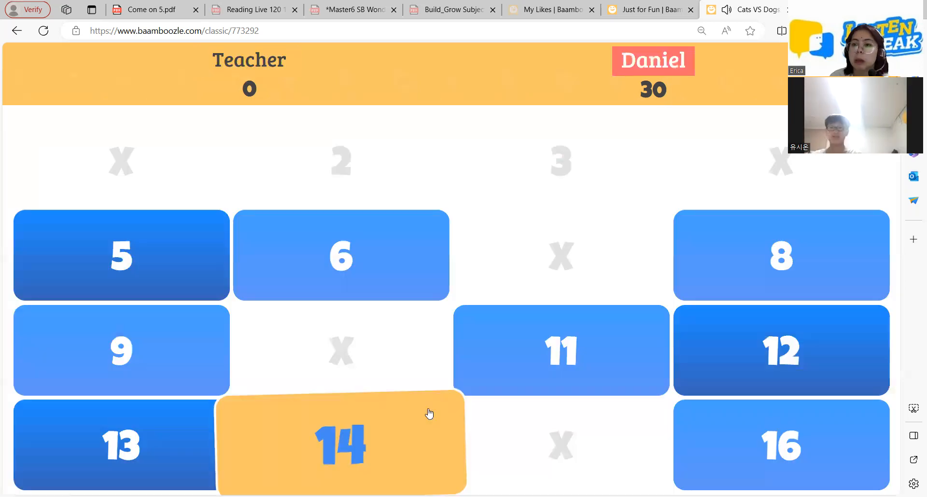
- Answer Daniel's sled-pulling question with Dogs and accept it, reaching 45 points
left_click(340, 443)
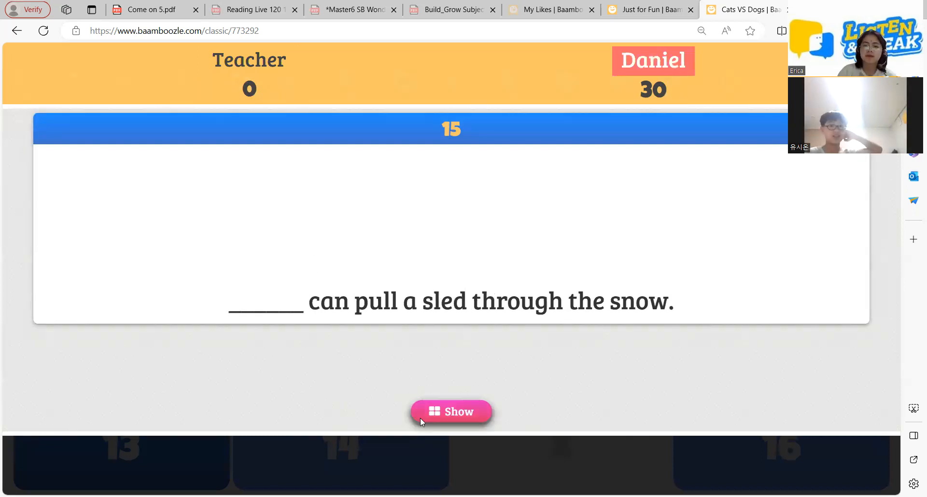
left_click(451, 411)
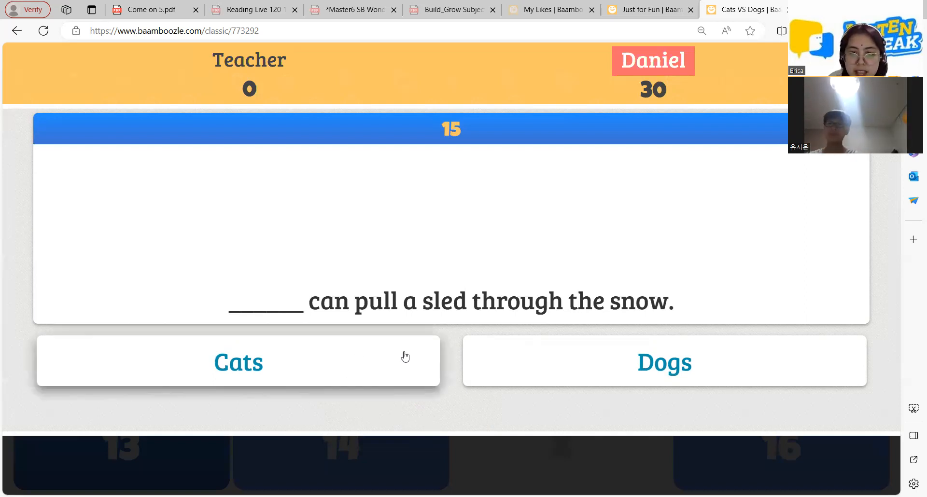
mouse_move(574, 286)
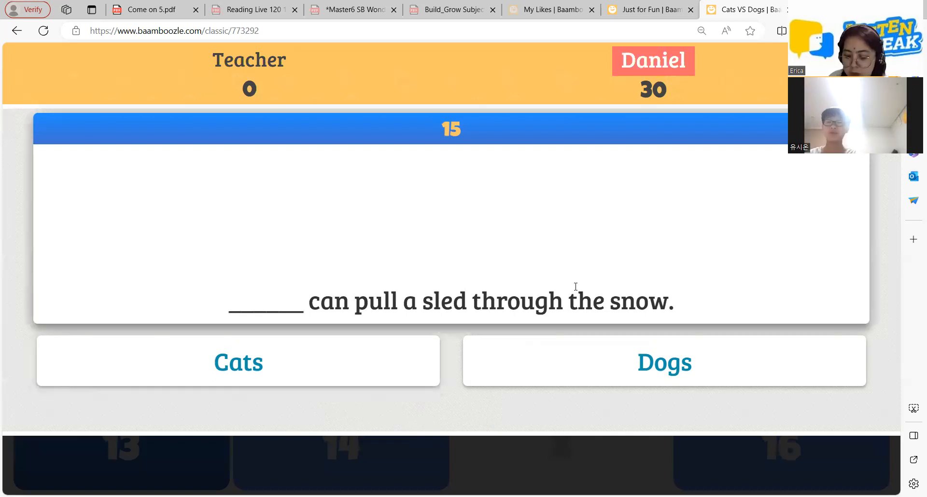
left_click(664, 362)
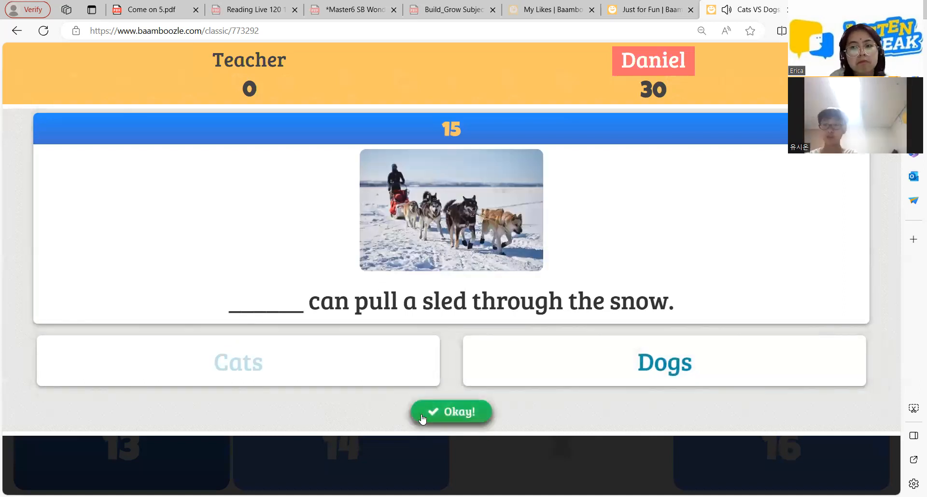
left_click(451, 411)
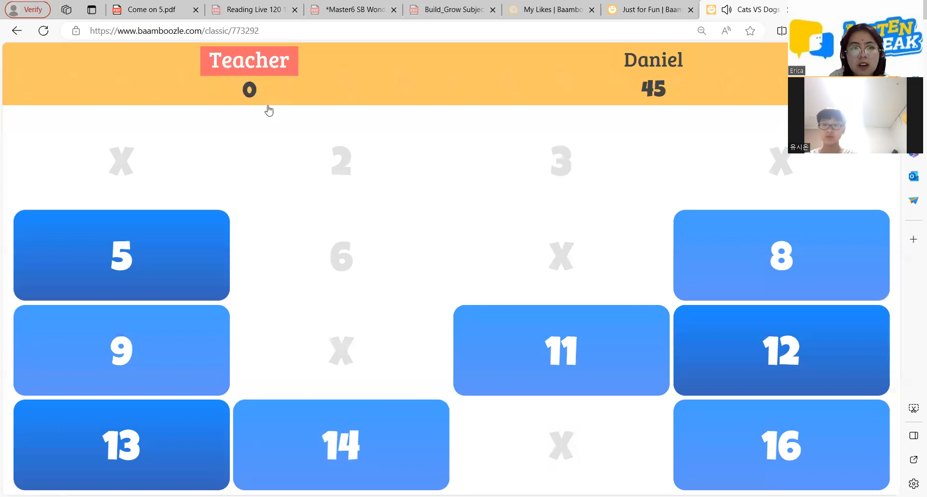
mouse_move(211, 129)
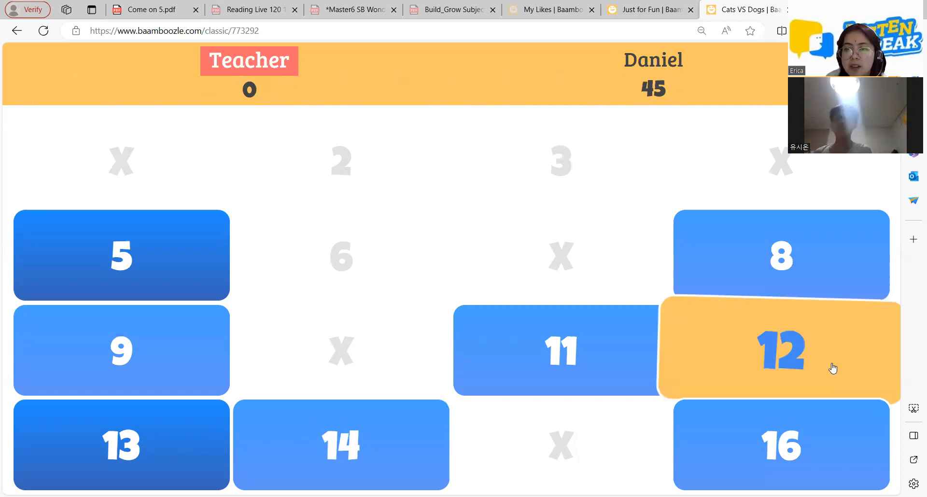
- Answer question 12 about police officers with Dogs, giving Teacher 15 points
left_click(781, 349)
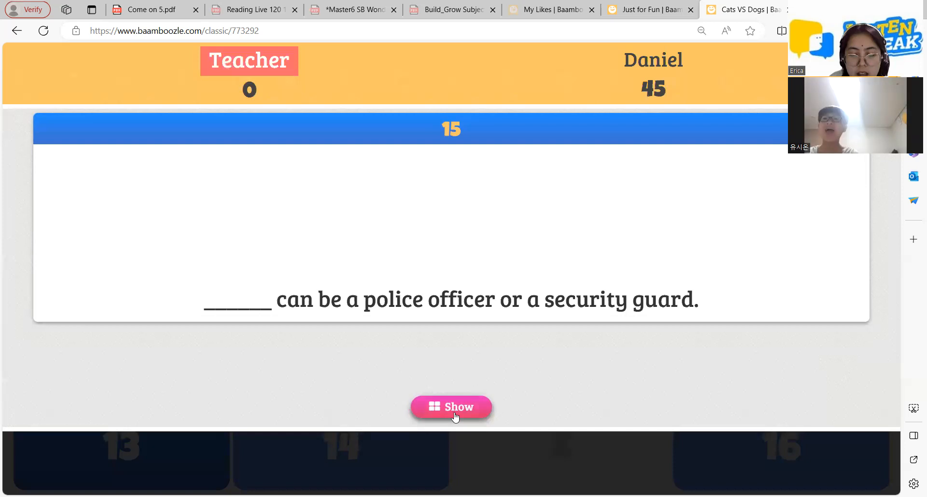
left_click(452, 407)
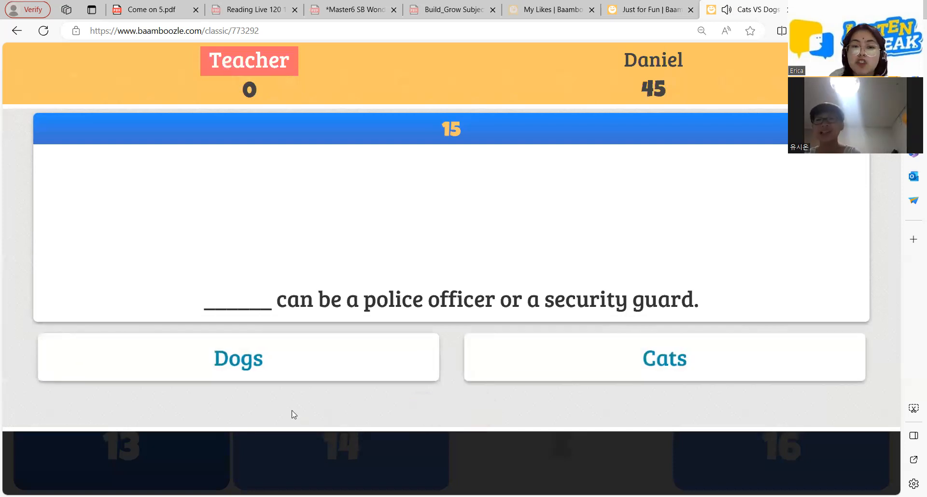
left_click(238, 358)
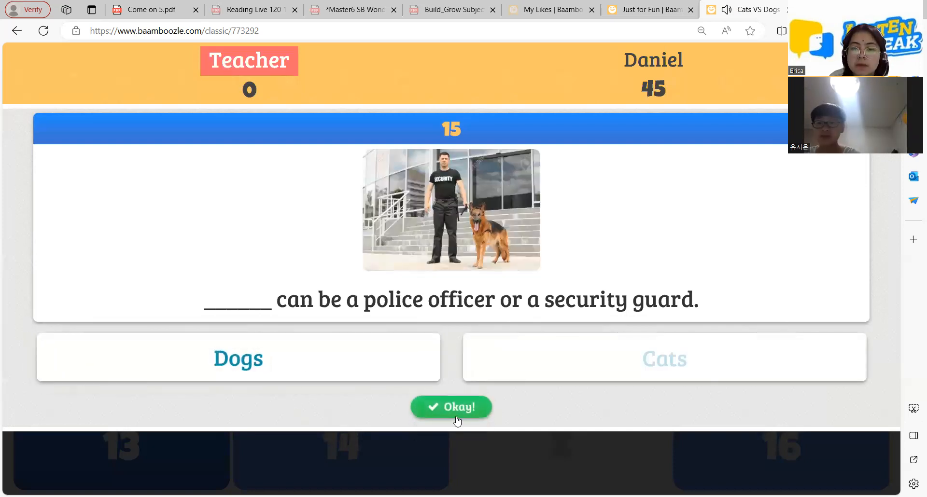
left_click(451, 407)
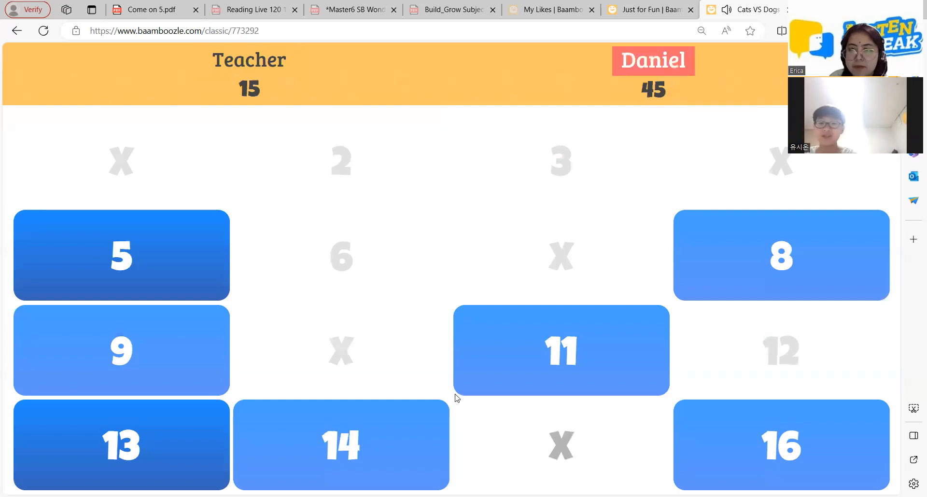
mouse_move(499, 273)
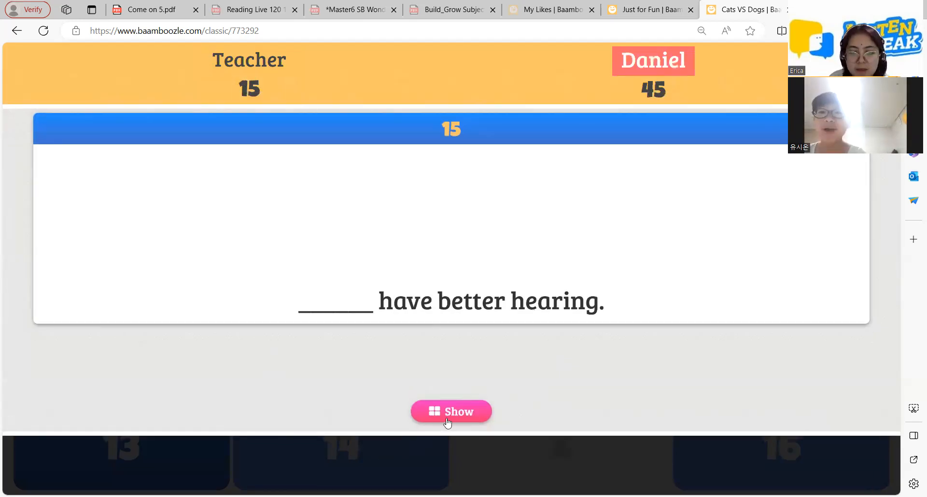
- Resolve the hearing question and accept the Go to first place power-up, lifting Teacher to 24
left_click(451, 412)
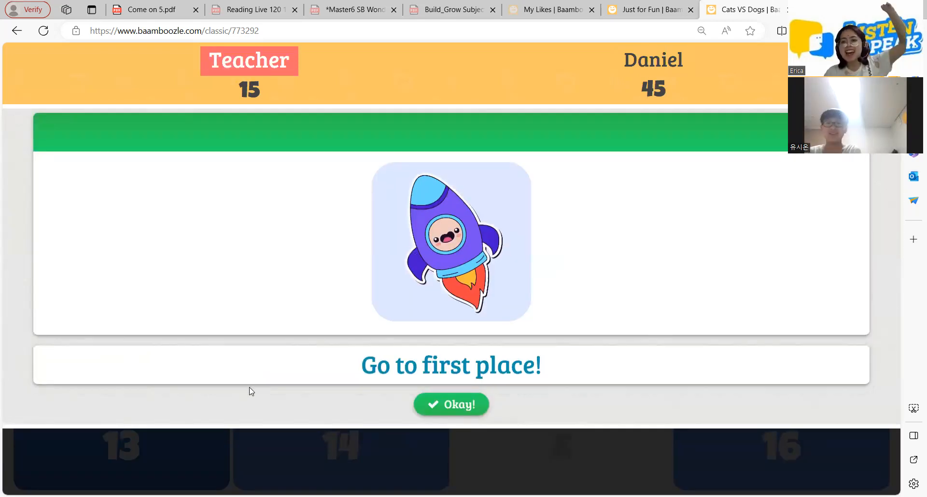
left_click(451, 405)
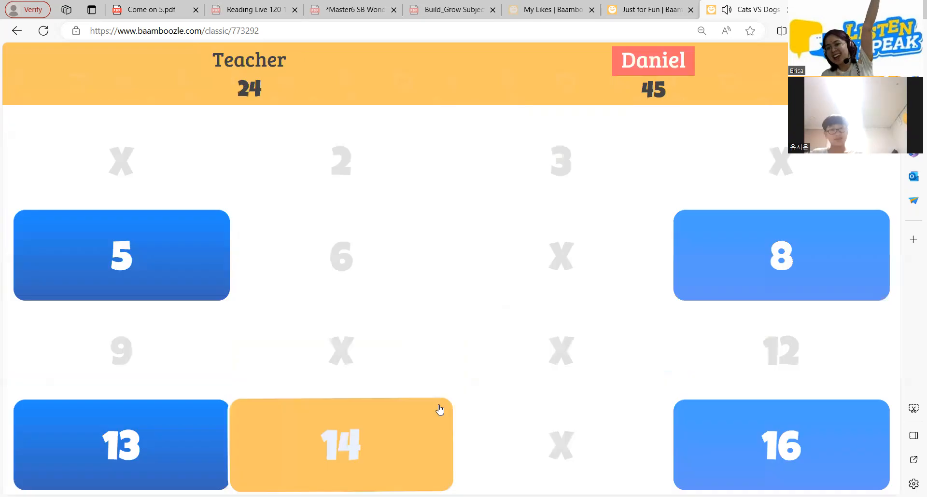
- Open the 15-point tile asking which animals like to play in groups
left_click(341, 445)
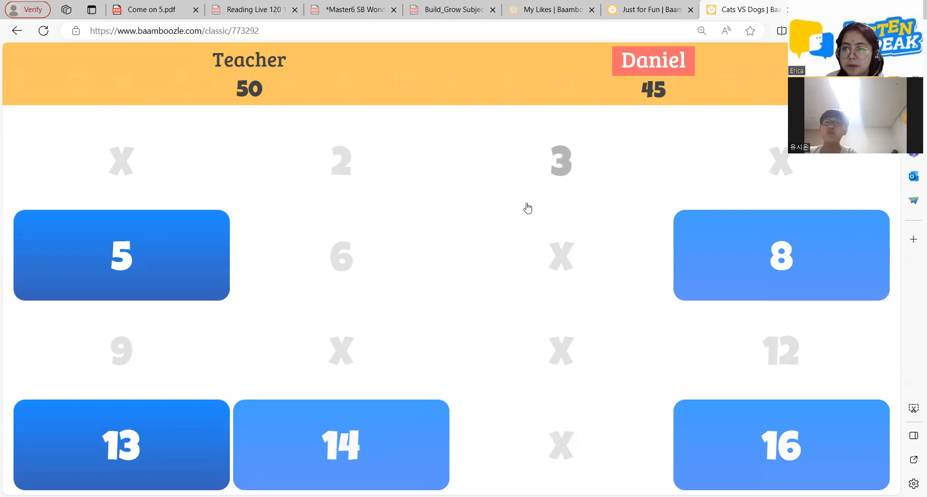
mouse_move(449, 229)
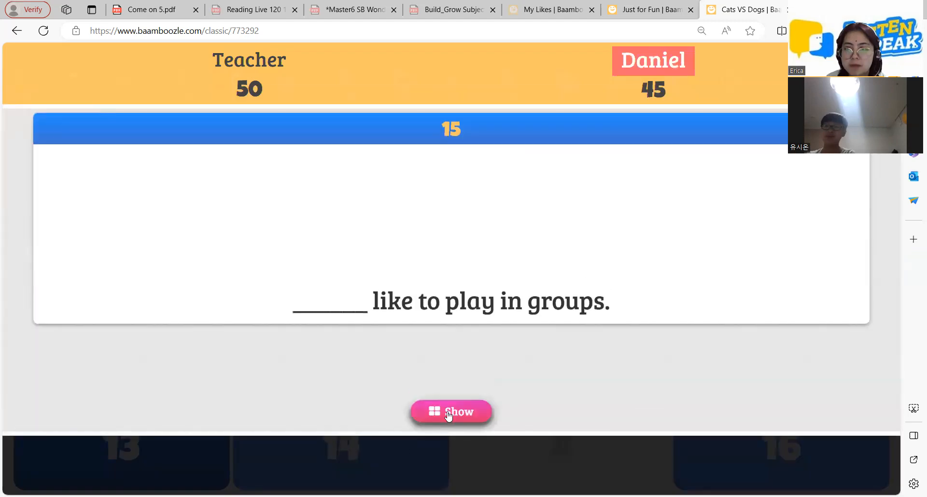
- Show the Cats and Dogs answer choices for the play-in-groups question
left_click(451, 411)
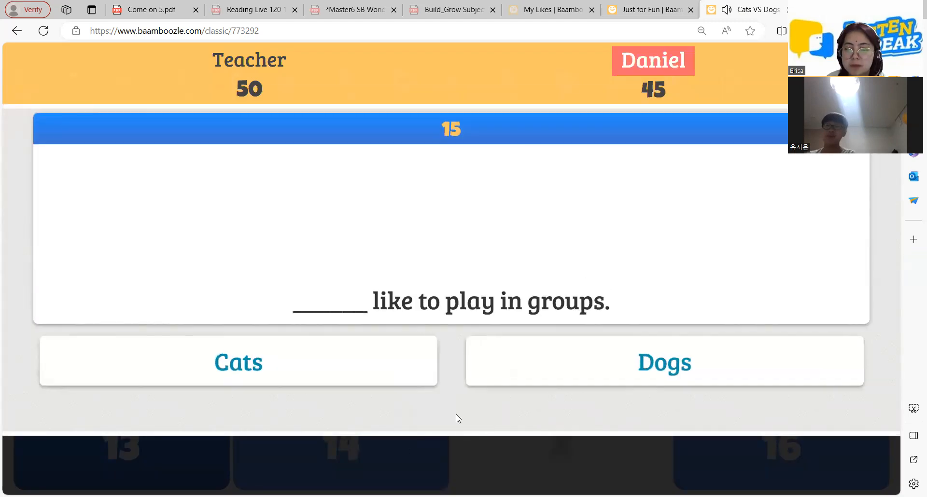
mouse_move(673, 189)
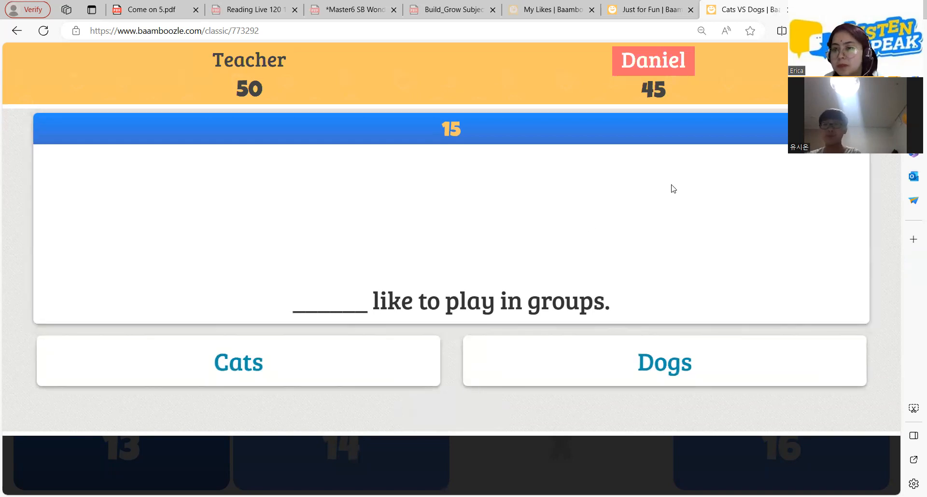
mouse_move(685, 196)
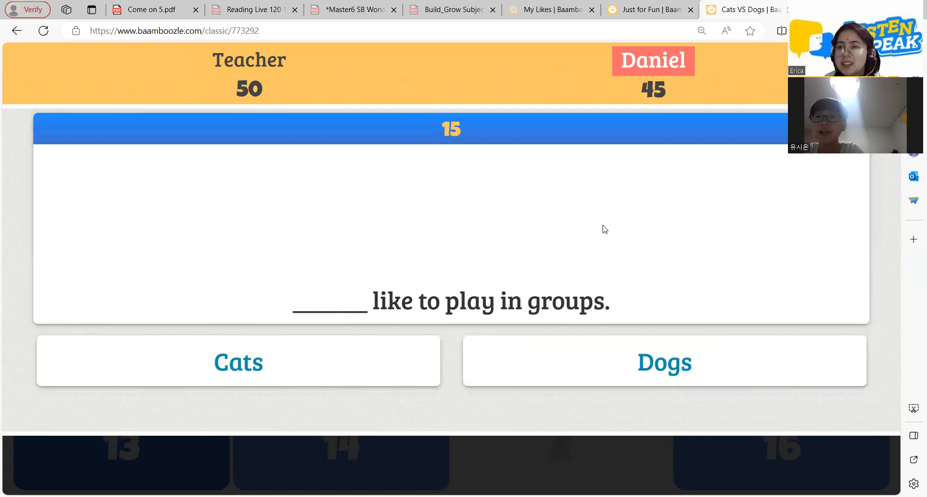
mouse_move(888, 306)
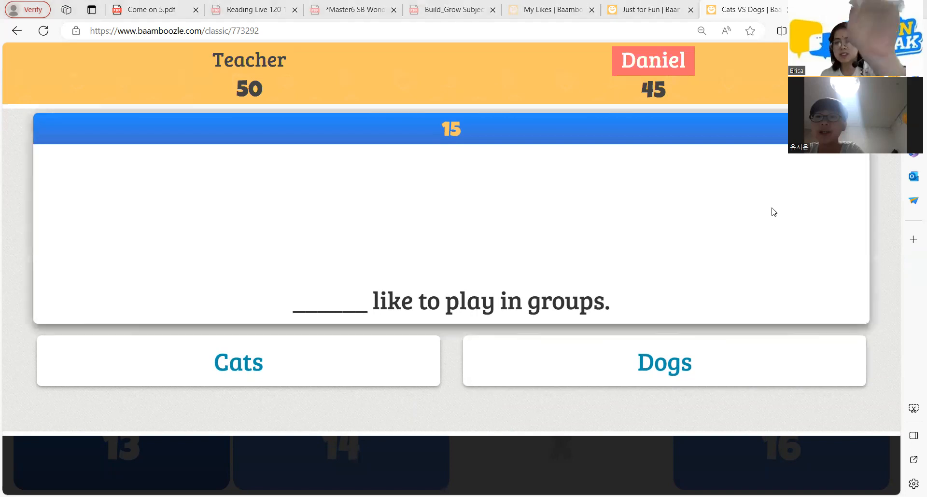
mouse_move(815, 271)
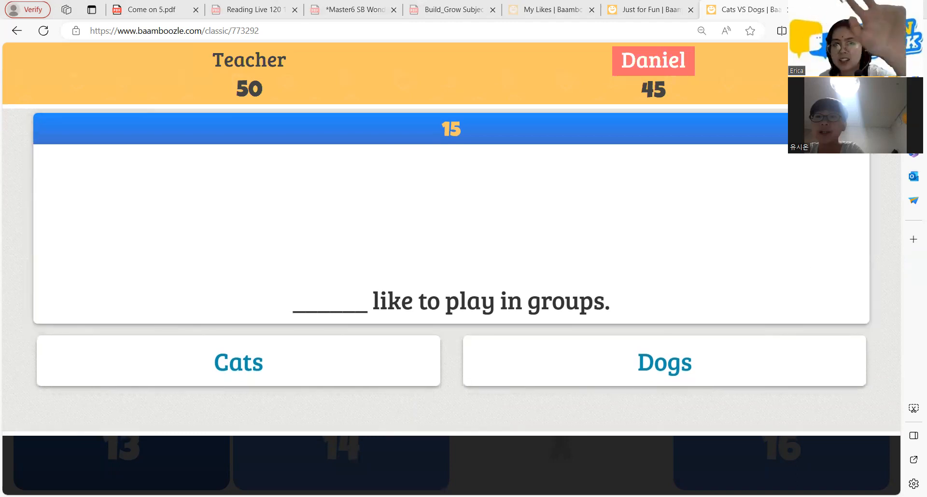
mouse_move(411, 150)
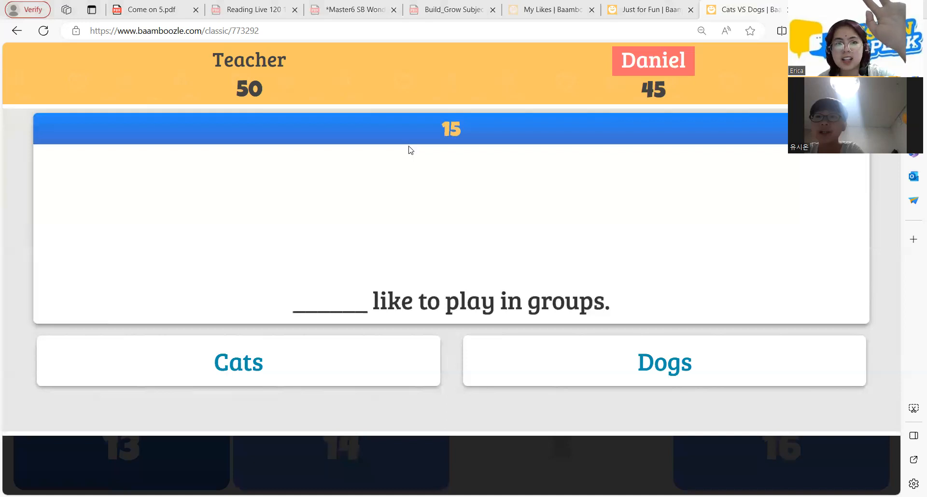